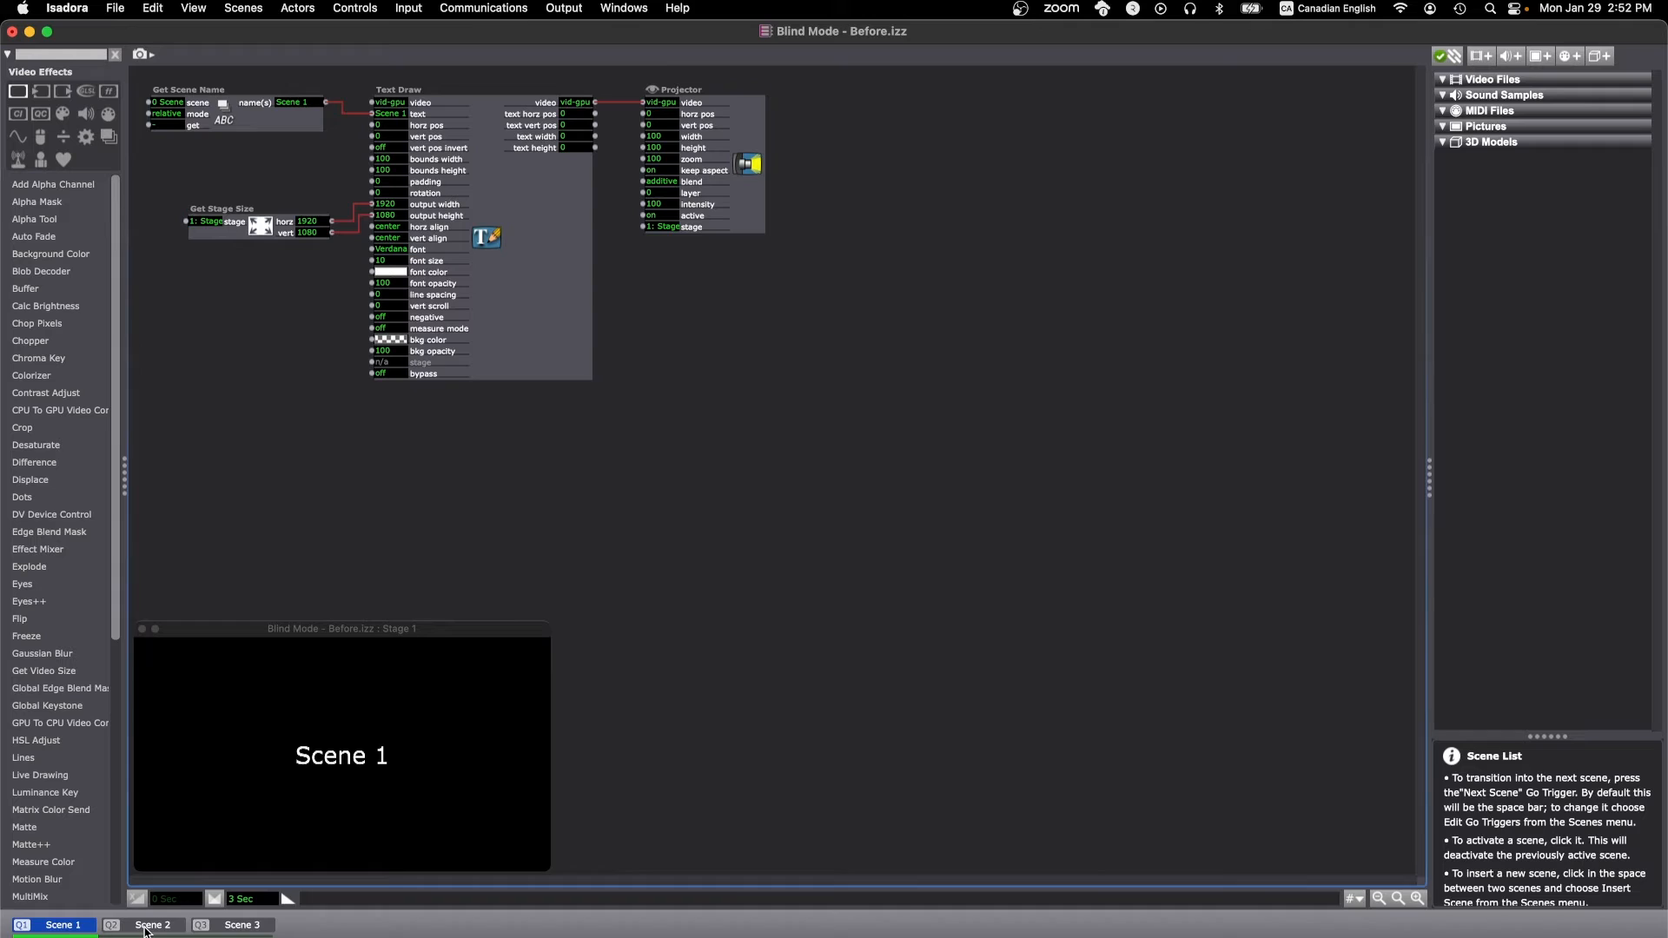
# - Preview Scene 3 live, return Scene 1 to stage, then edit Scene 2 blind
pyautogui.click(241, 924)
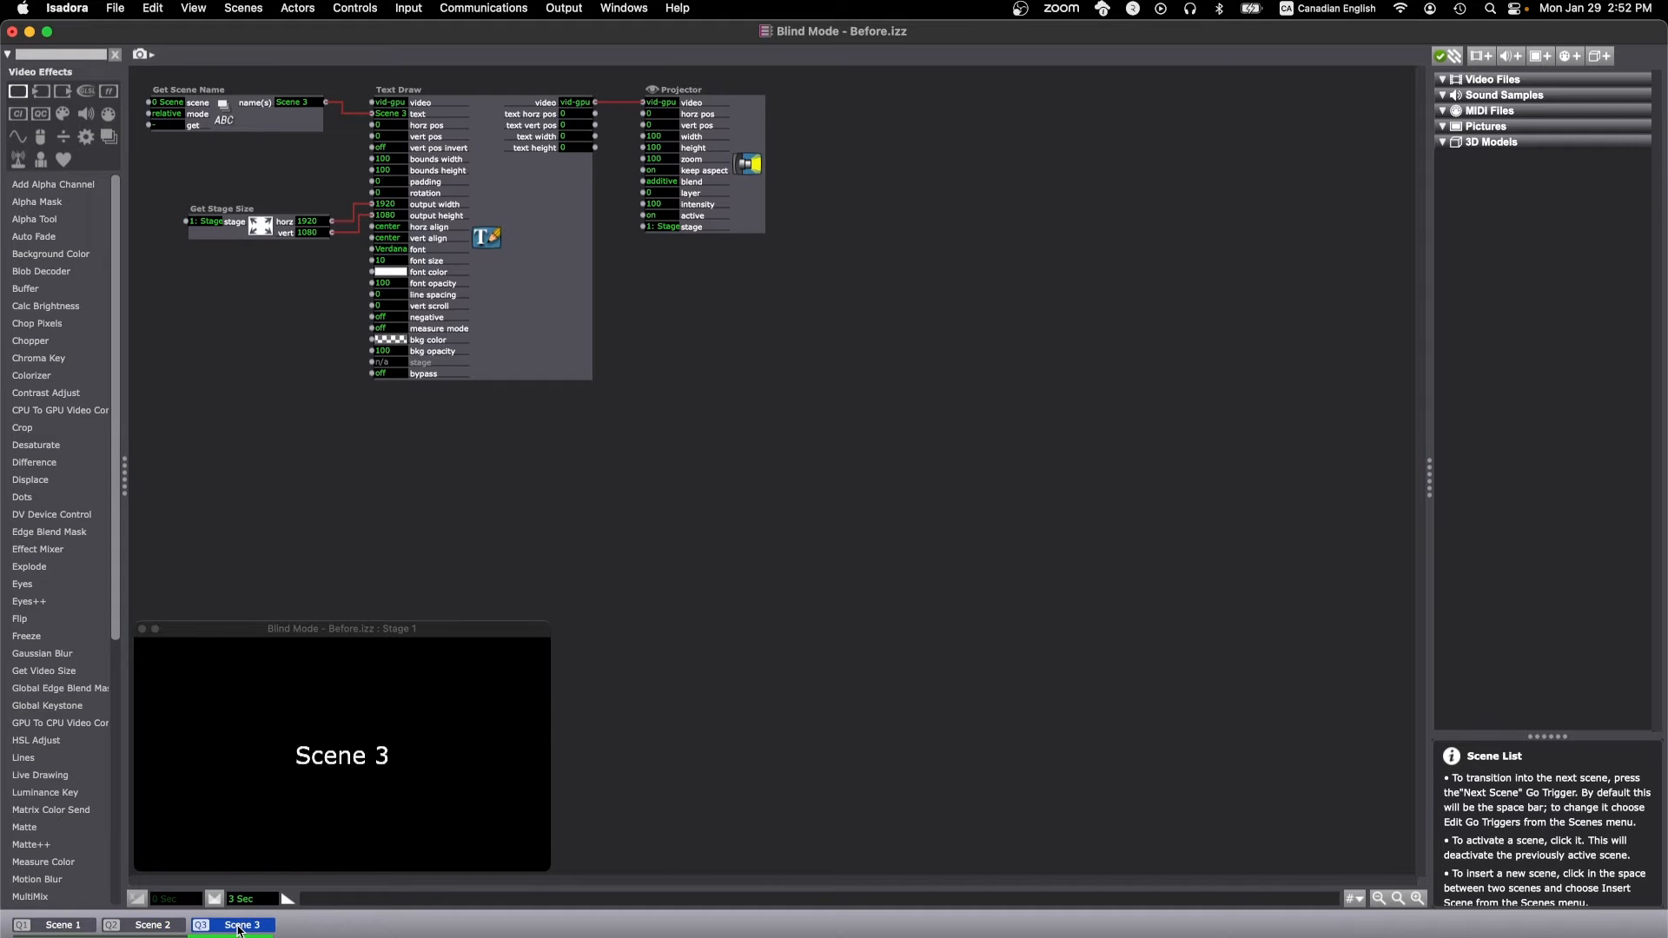
pyautogui.click(58, 924)
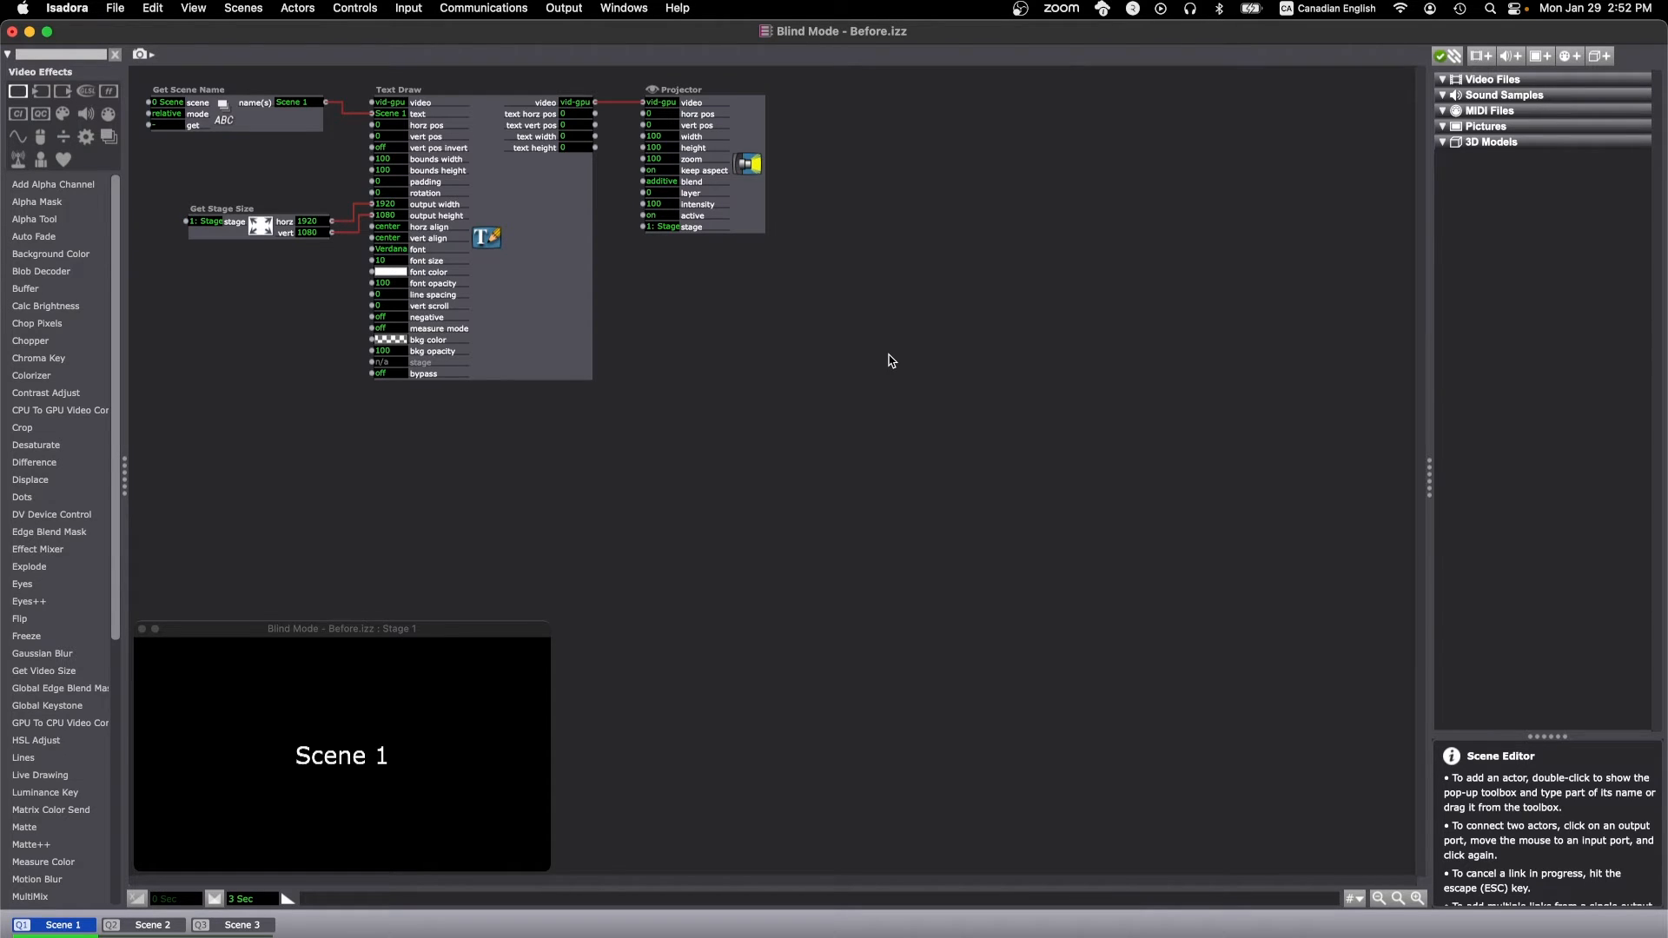
pyautogui.moveTo(336, 84)
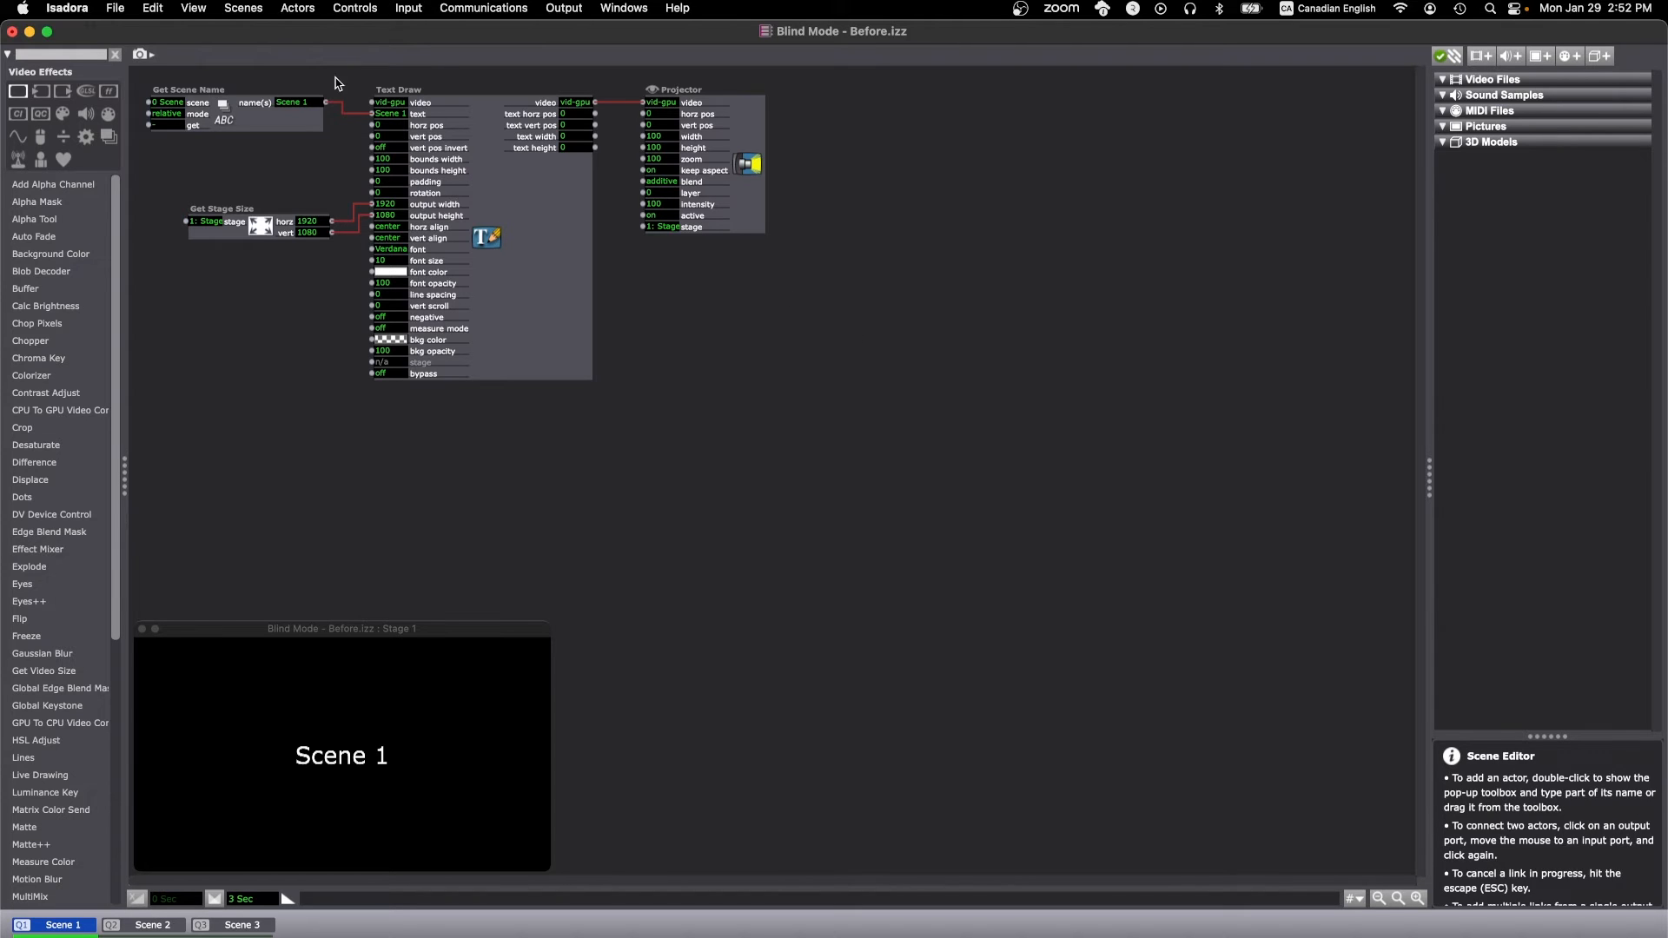
pyautogui.click(243, 9)
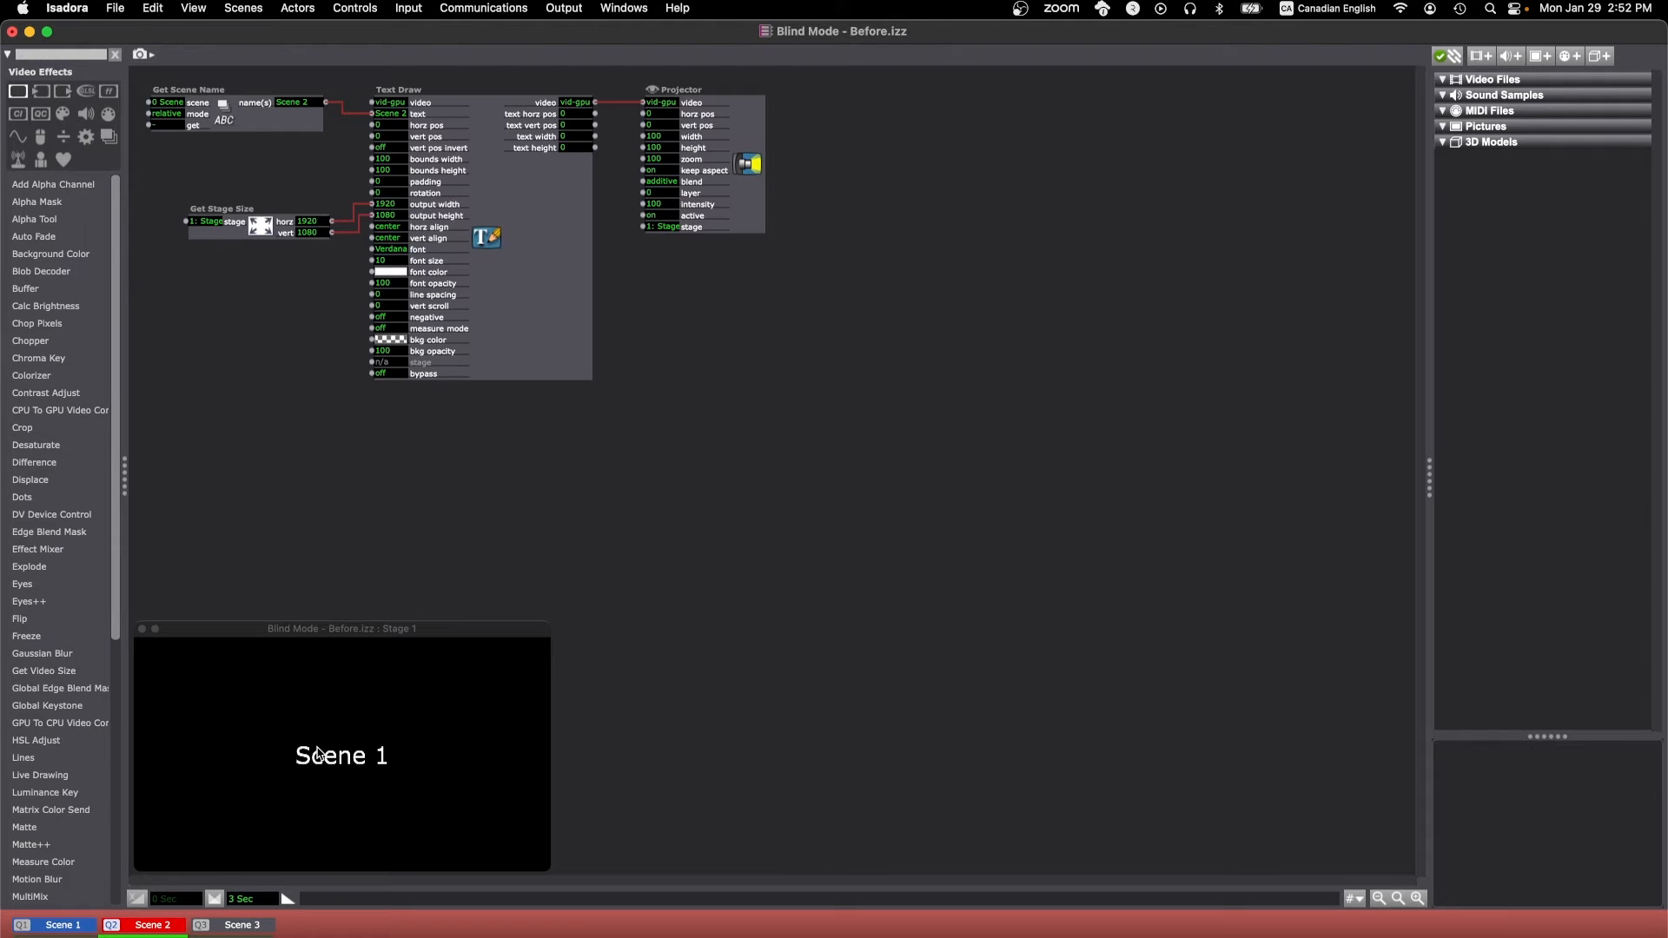
pyautogui.moveTo(463, 643)
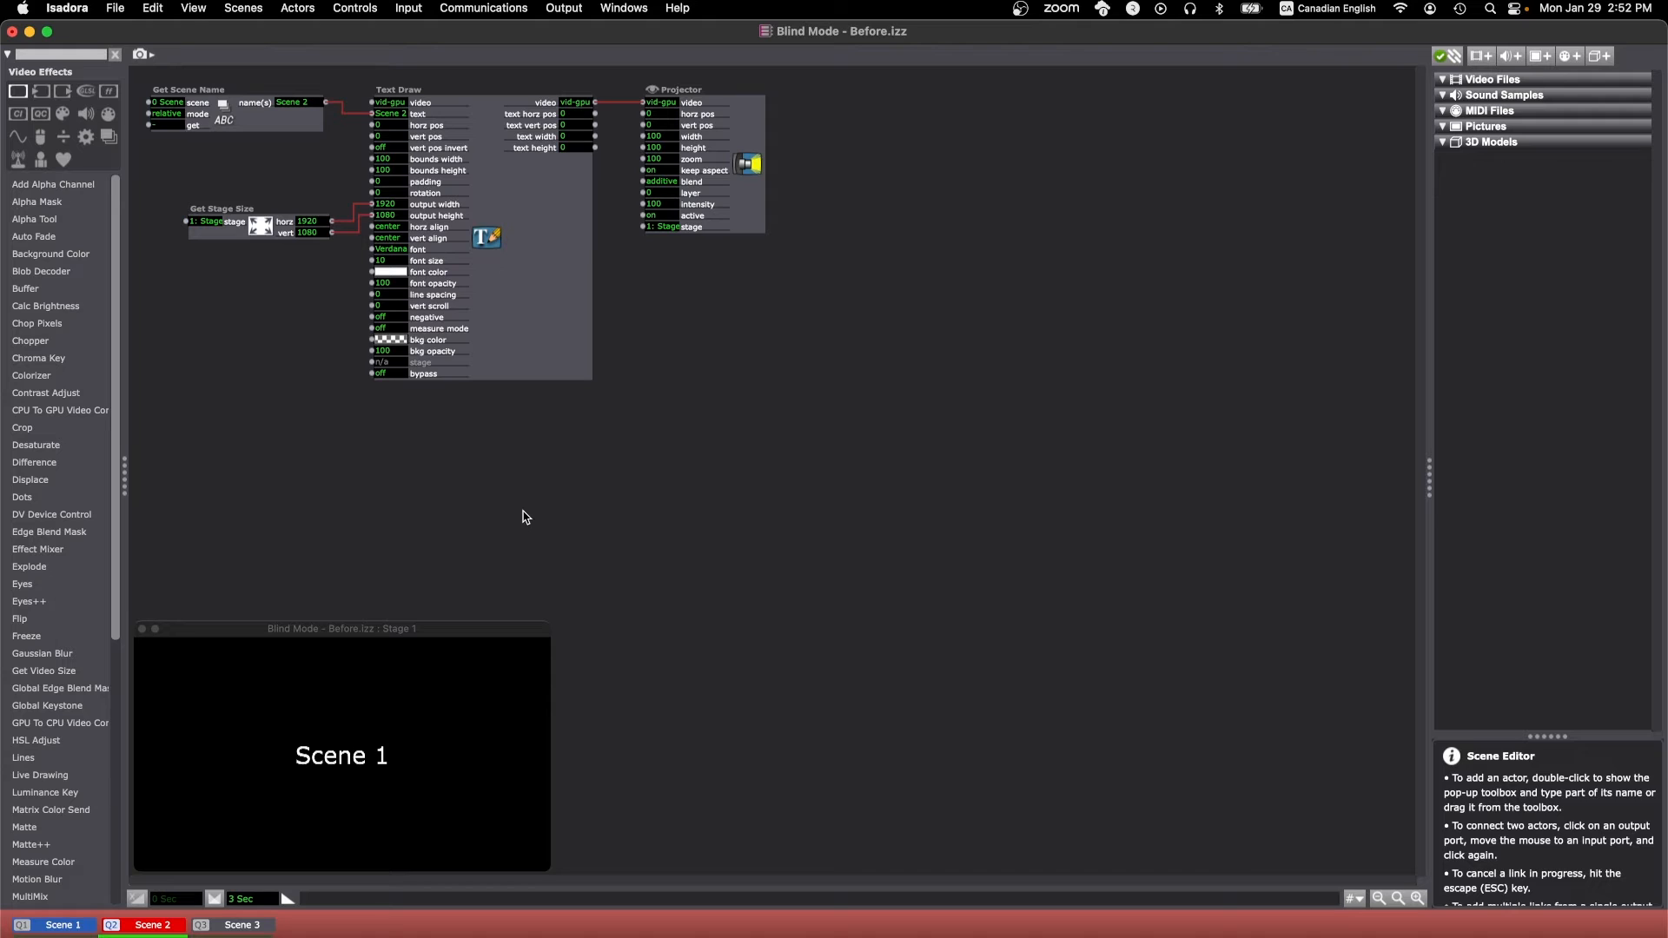
pyautogui.moveTo(568, 536)
pyautogui.write('-2.7')
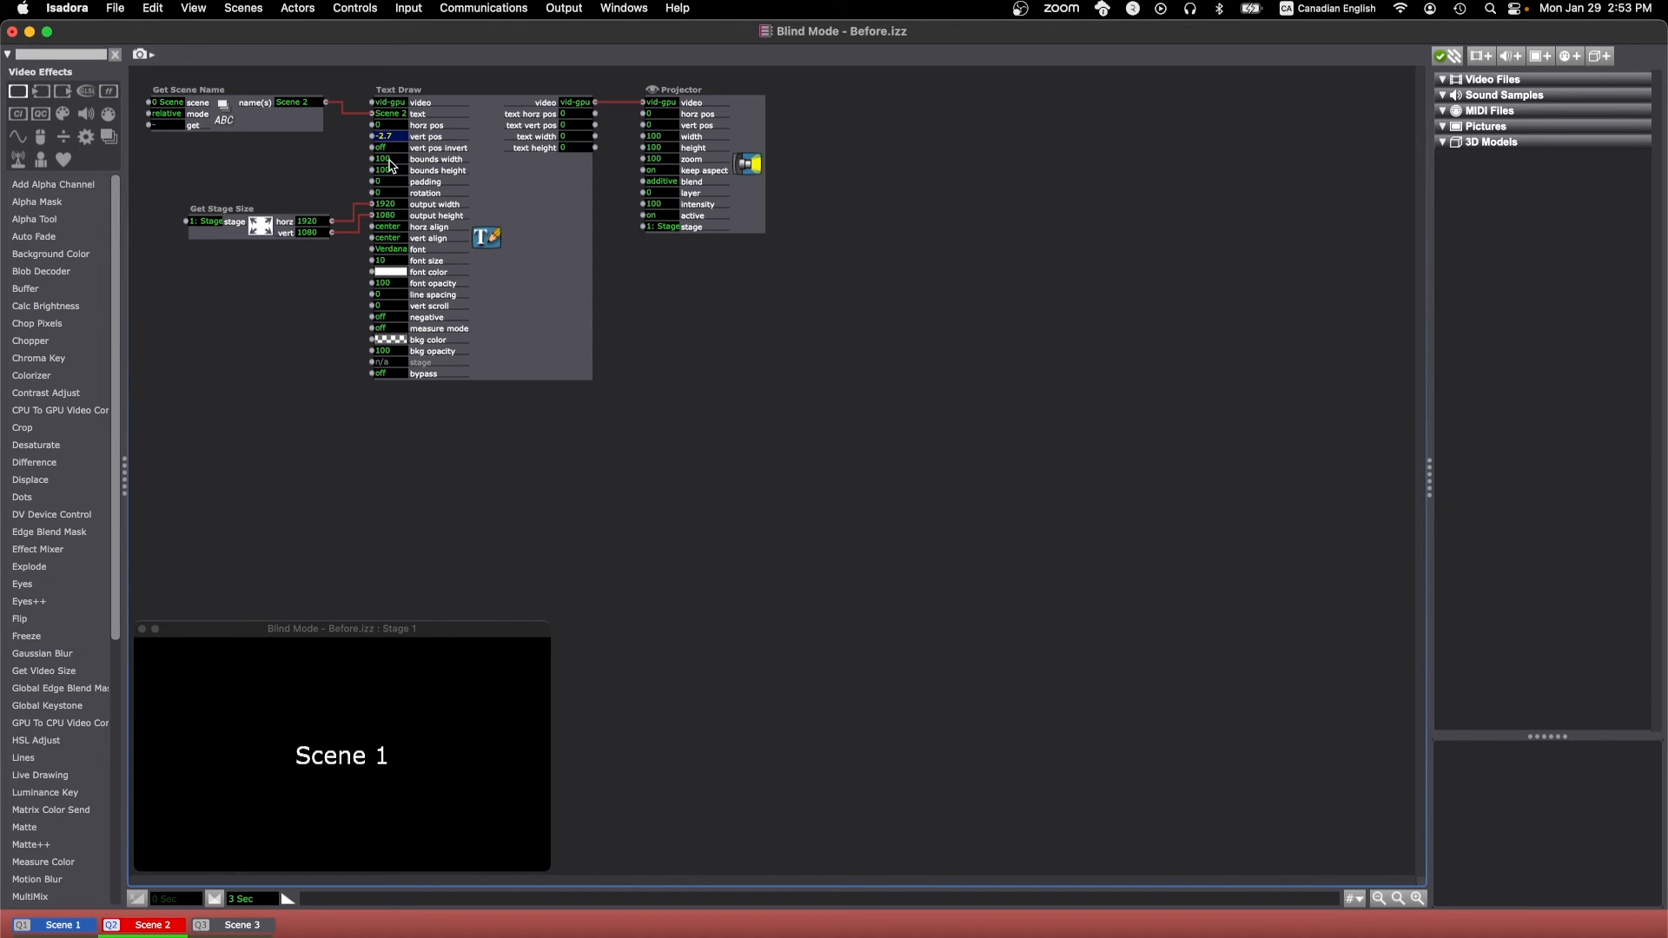
# - Set Text Draw vert pos to -32.8, font colour red, and projector intensity 50
pyautogui.moveTo(385, 136); pyautogui.dragTo(384, 252)
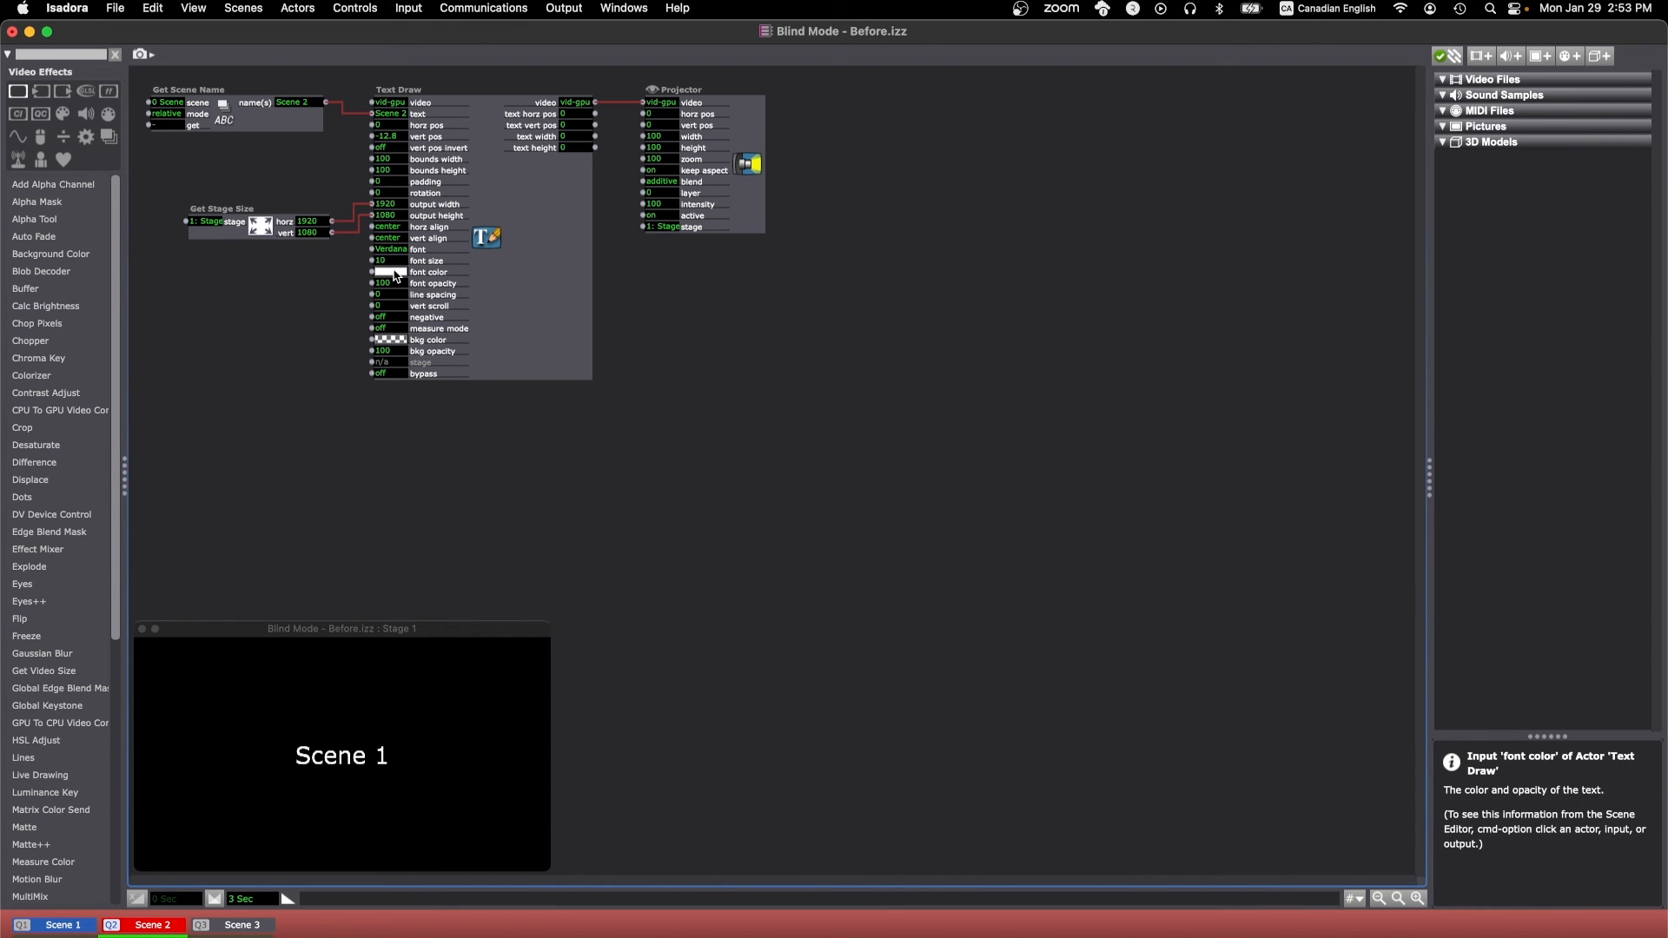
pyautogui.click(389, 271)
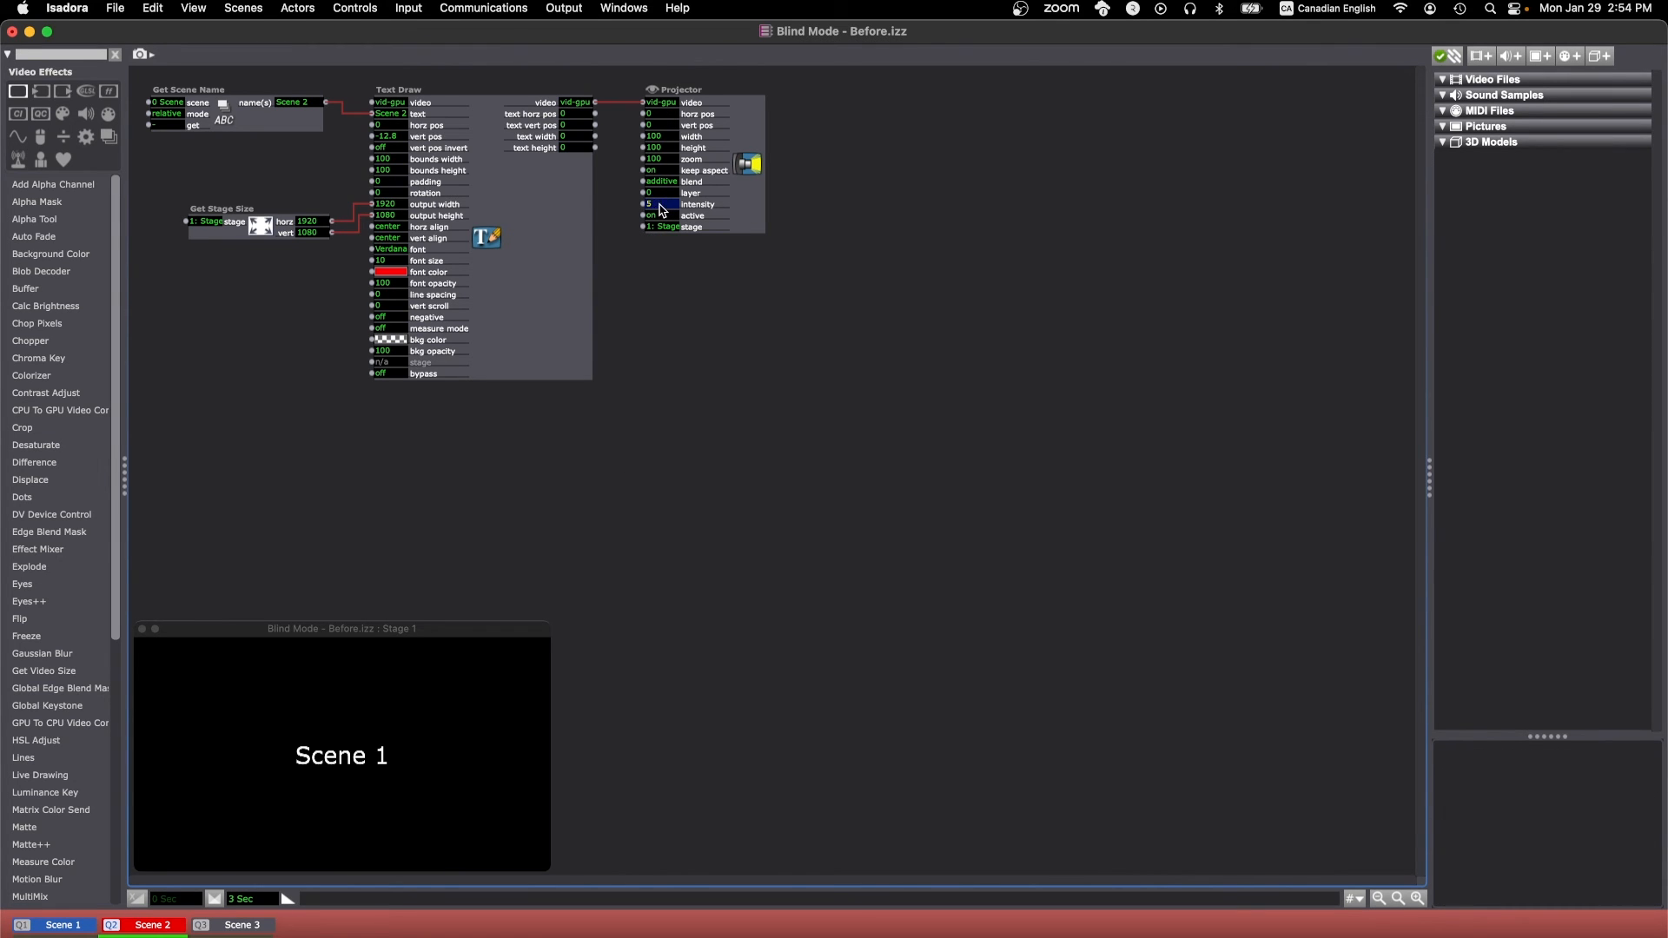
pyautogui.click(649, 203)
pyautogui.write('0')
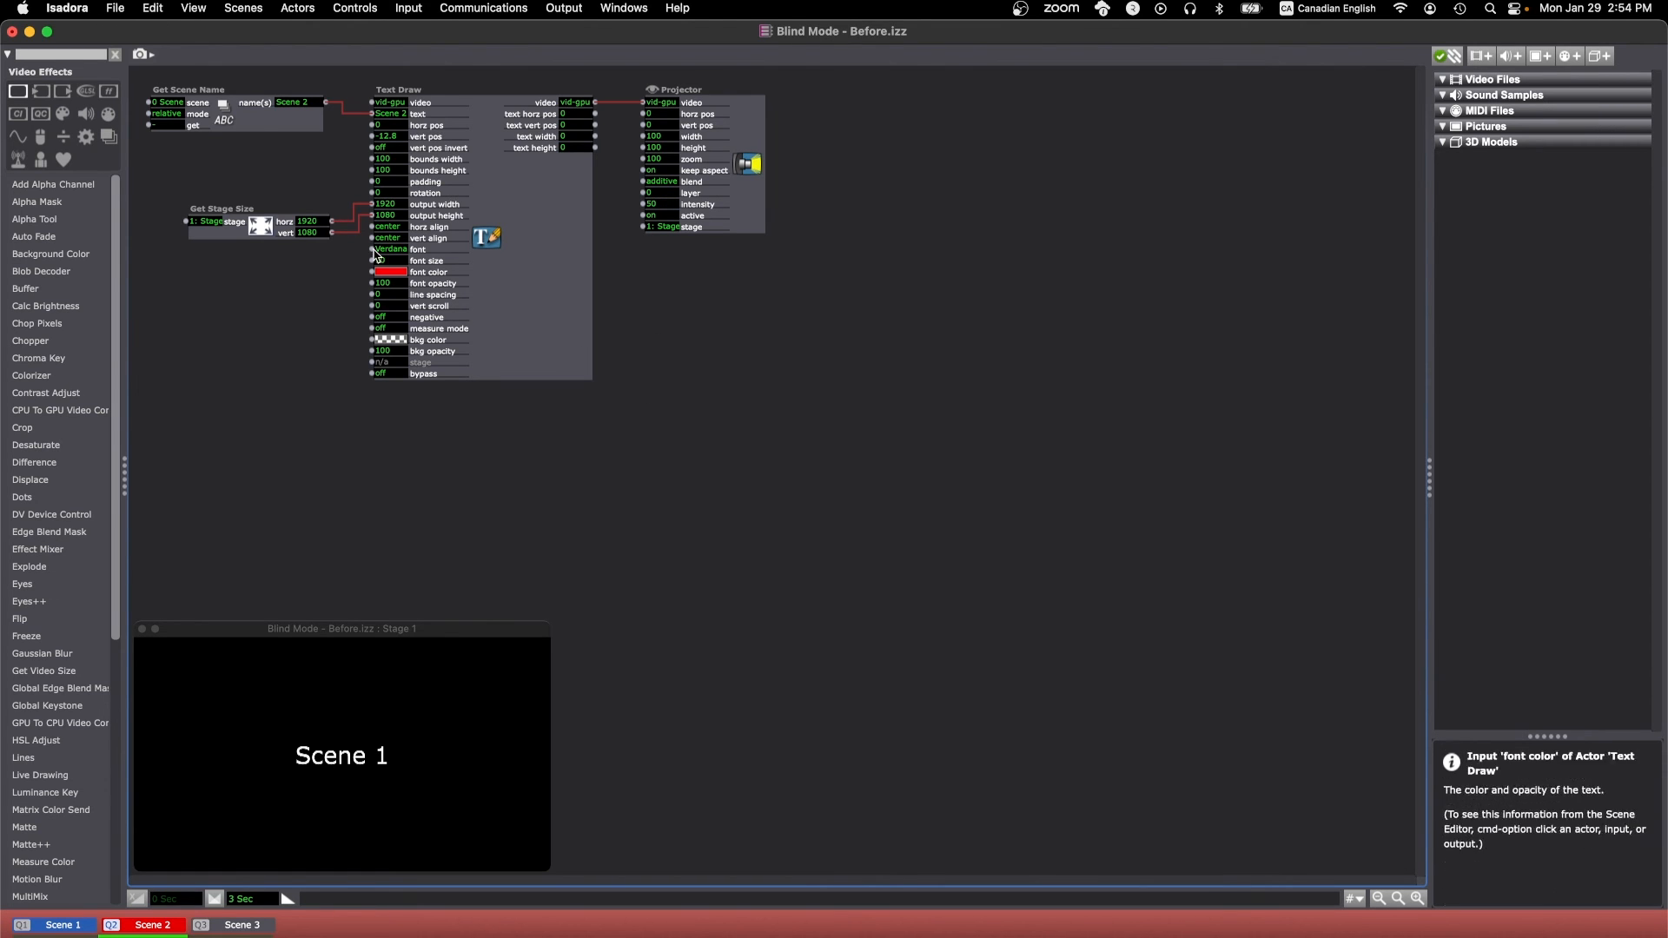
# - Leave blind mode back to Scene 1, then activate the edited Scene 2 live
pyautogui.click(242, 8)
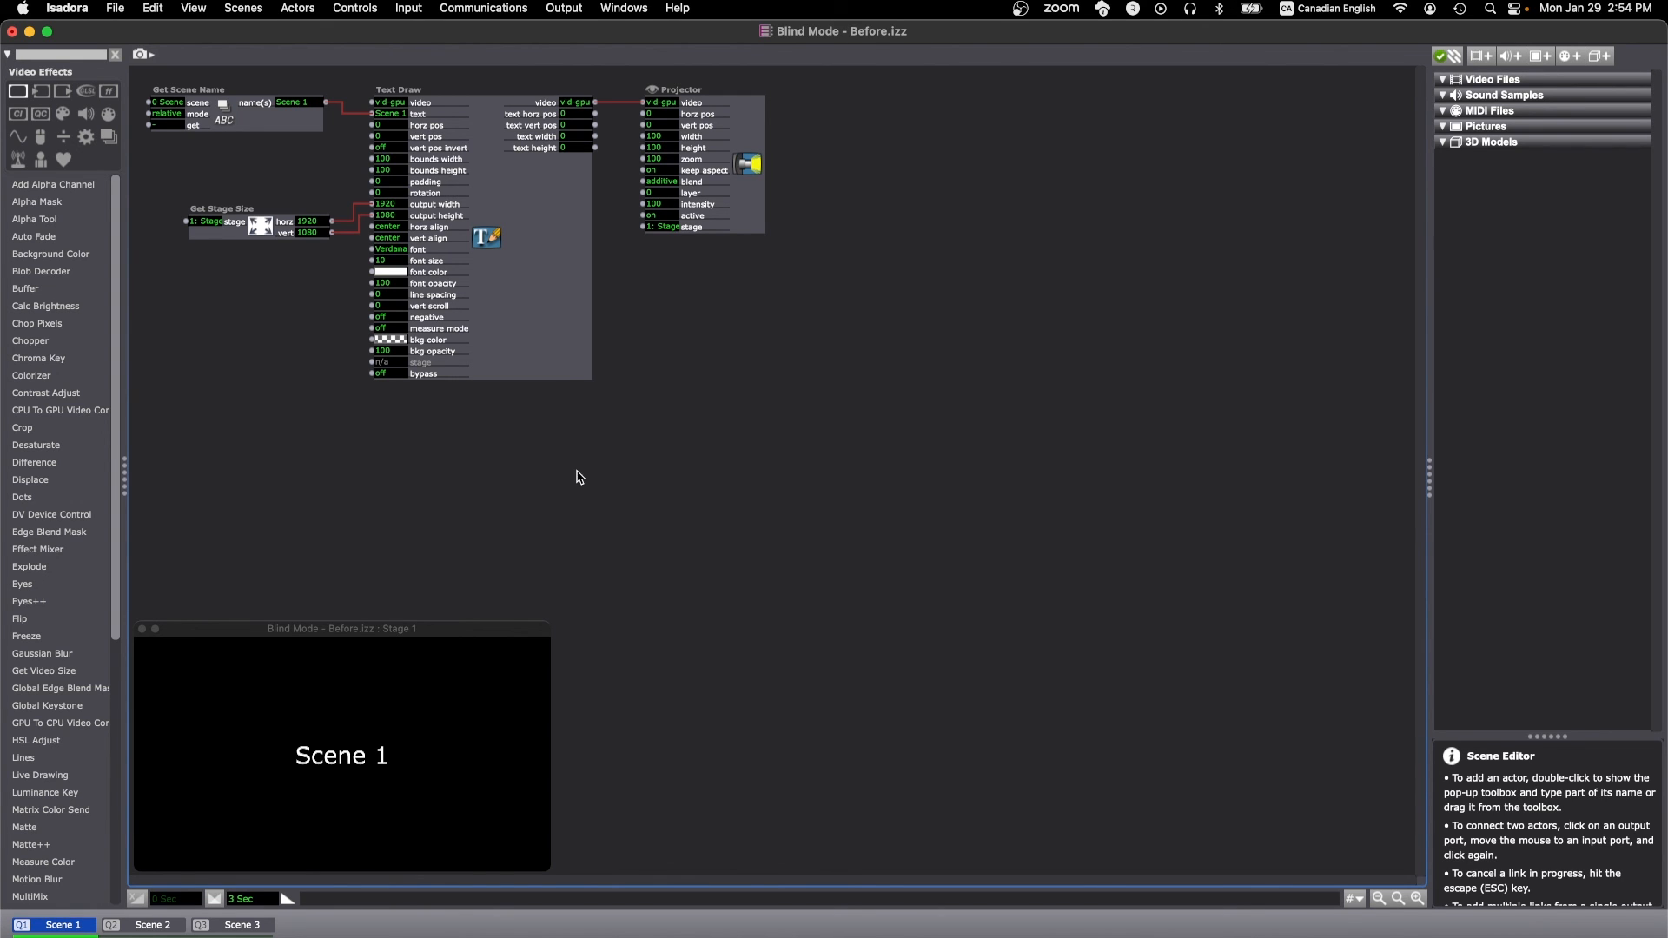
pyautogui.click(153, 924)
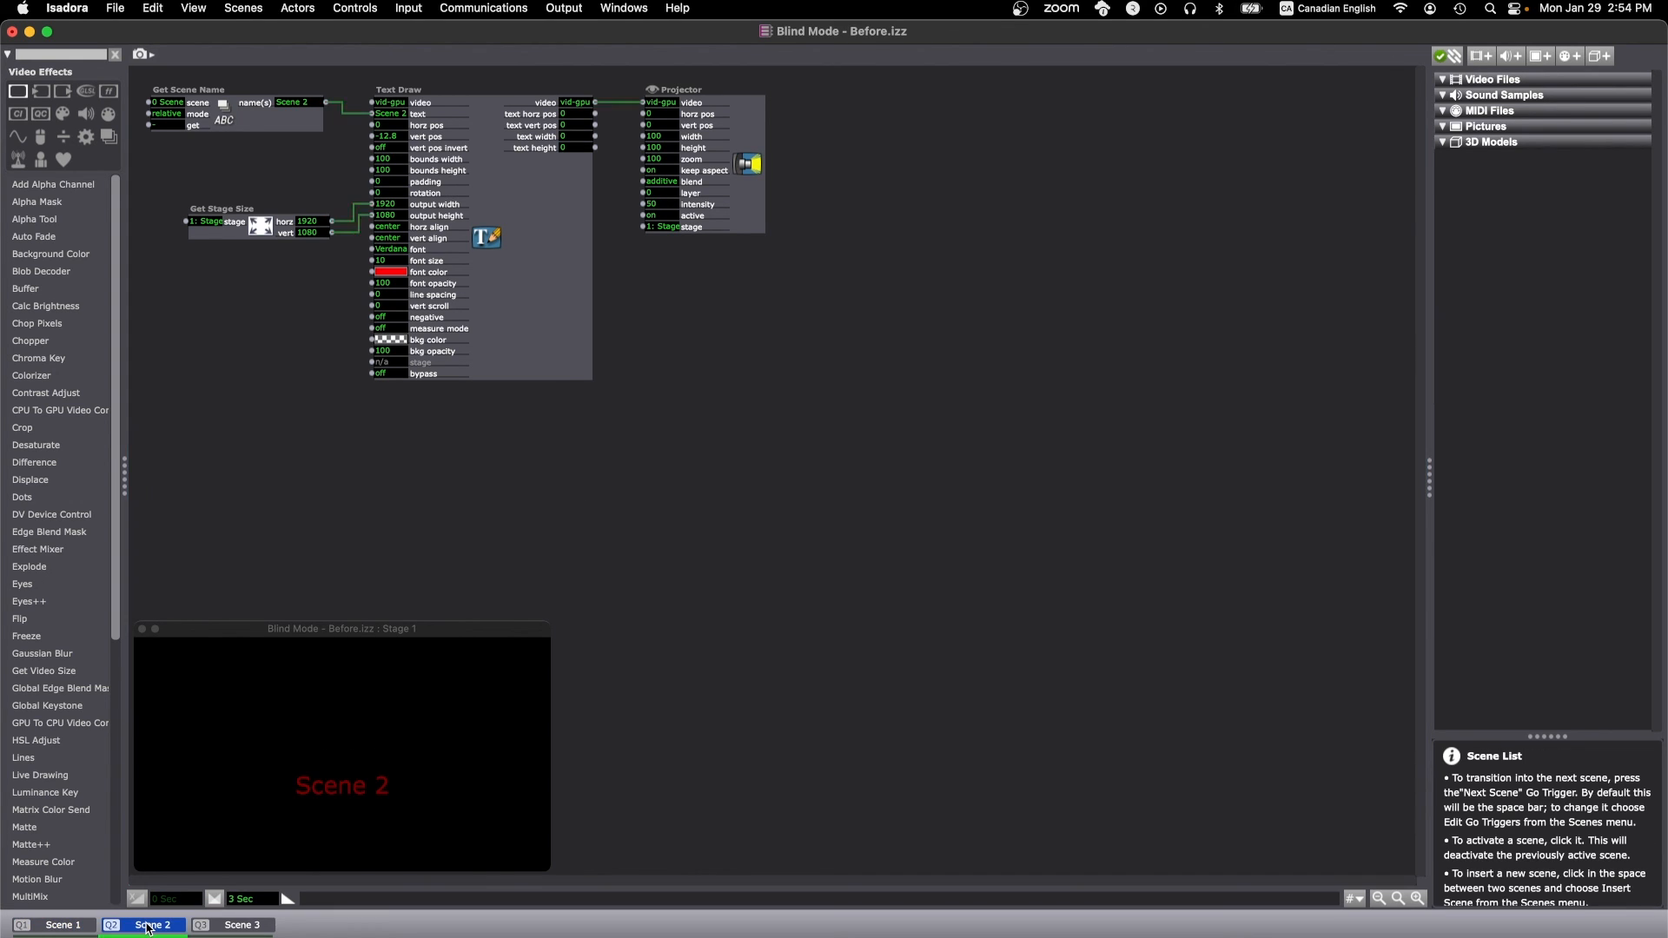